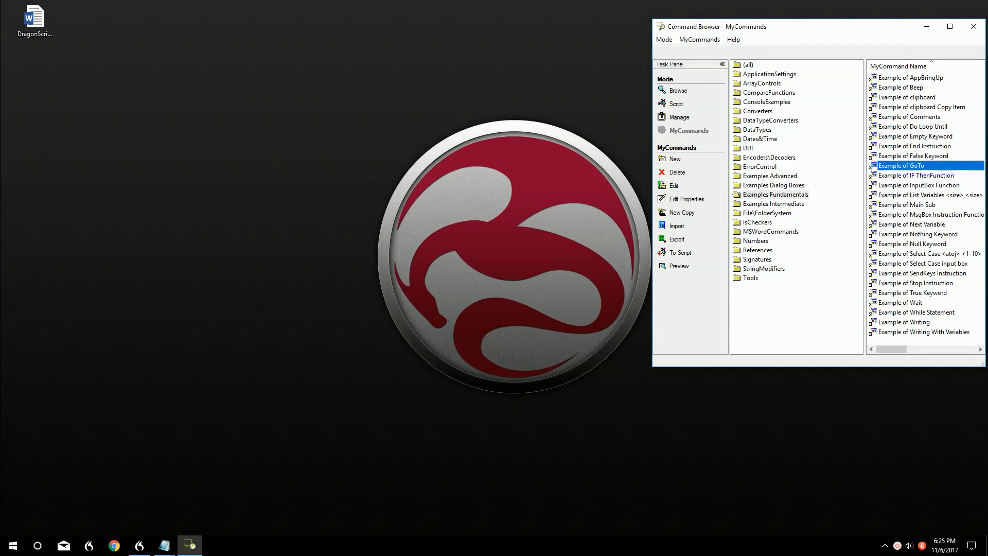
{"action": "mouse_move", "coordinate": [895, 175]}
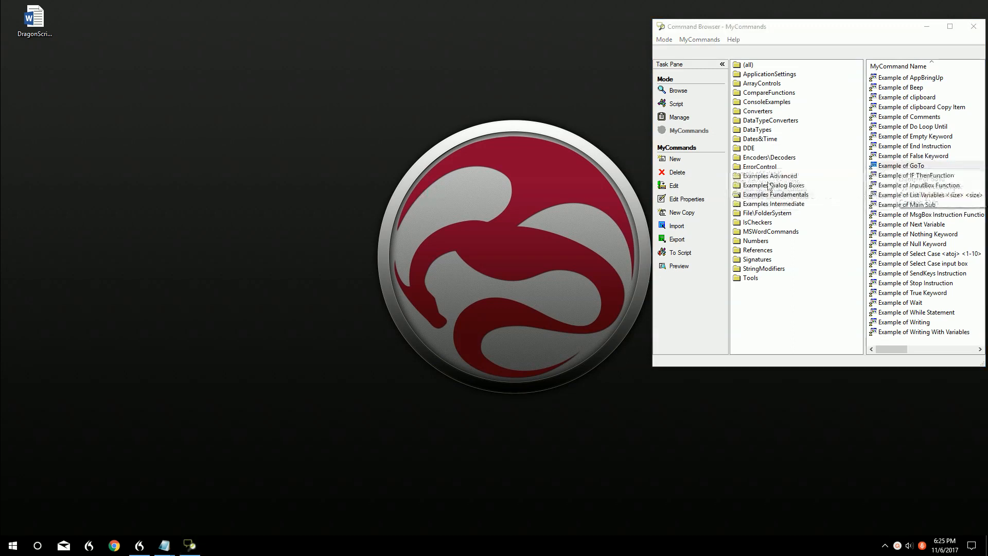
Open the Examples Fundamentals group to list its commands, including Example of GoTo.
{"action": "left_click", "coordinate": [774, 194]}
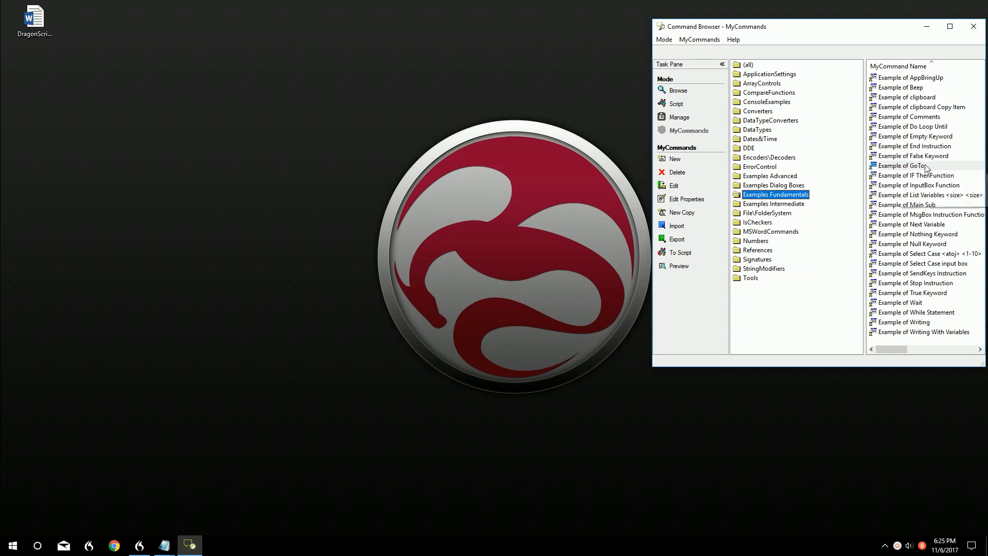
{"action": "mouse_move", "coordinate": [906, 165]}
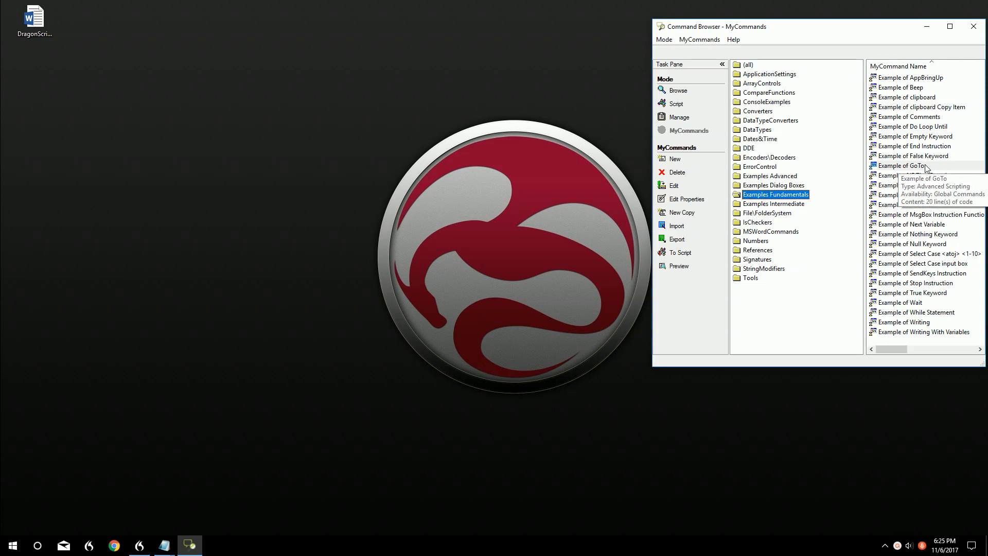
Open Example of GoTo in MyCommands Editor and remove the blank line between the MsgBox lines.
{"action": "double_click", "coordinate": [905, 165]}
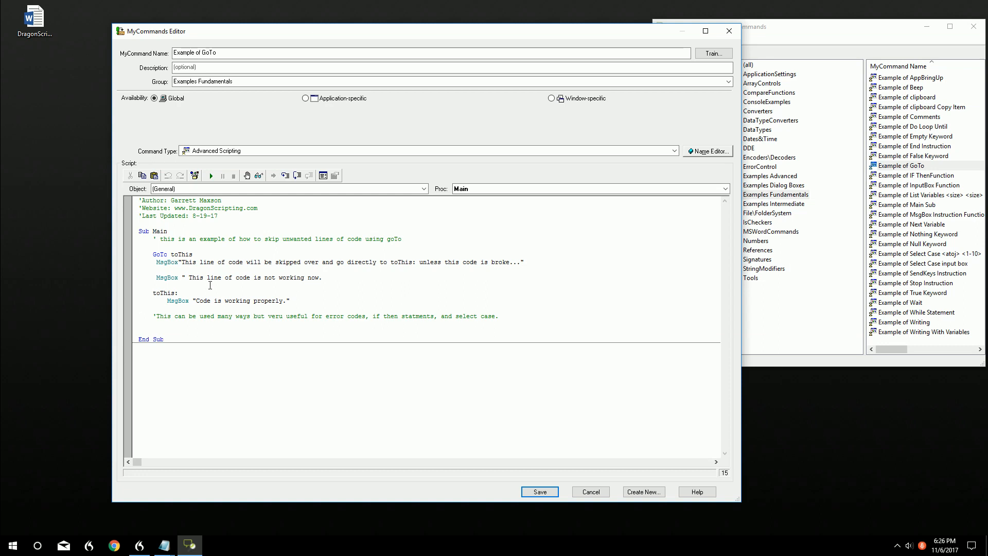
{"action": "double_click", "coordinate": [160, 254]}
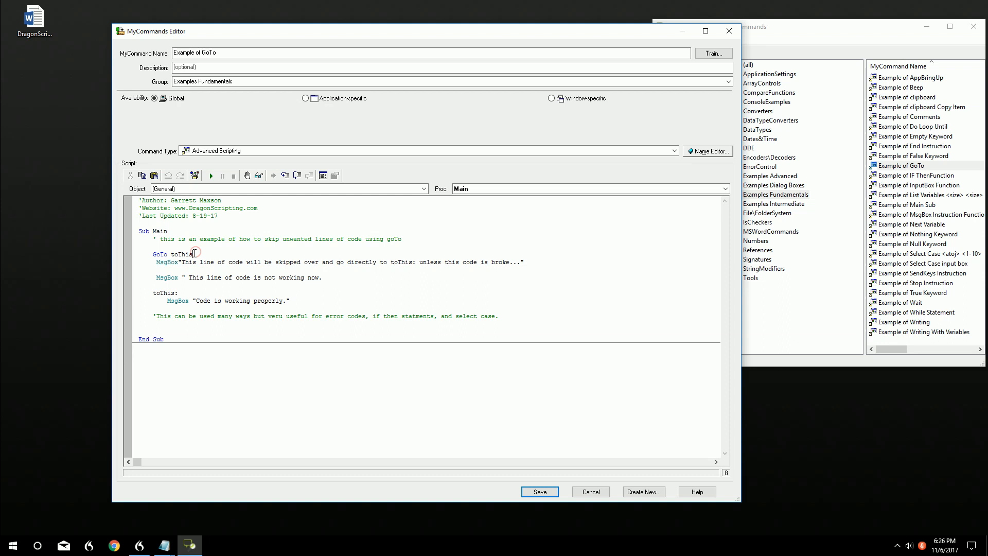
{"action": "double_click", "coordinate": [182, 254]}
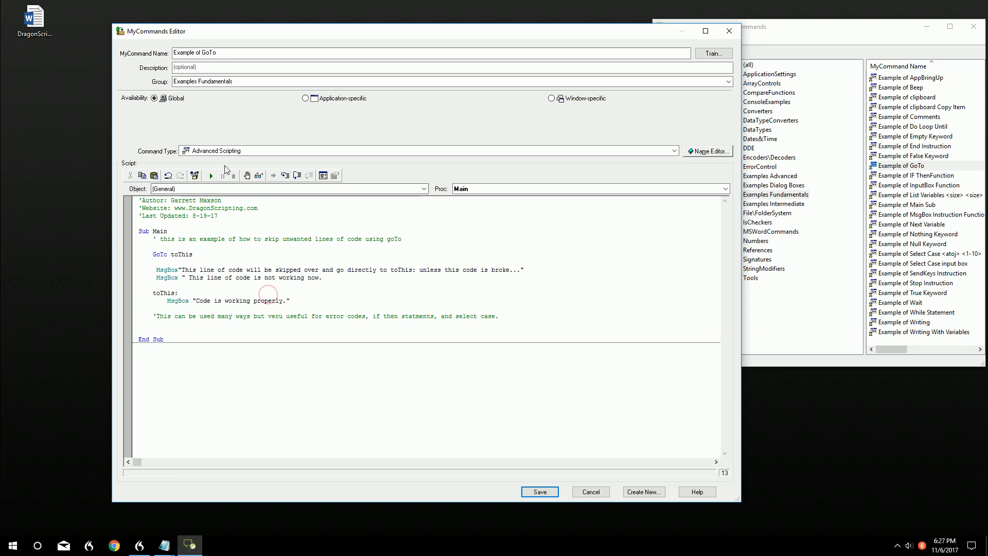
Test the script before and after commenting out GoTo toThis, dismissing each message box.
{"action": "left_click", "coordinate": [210, 175]}
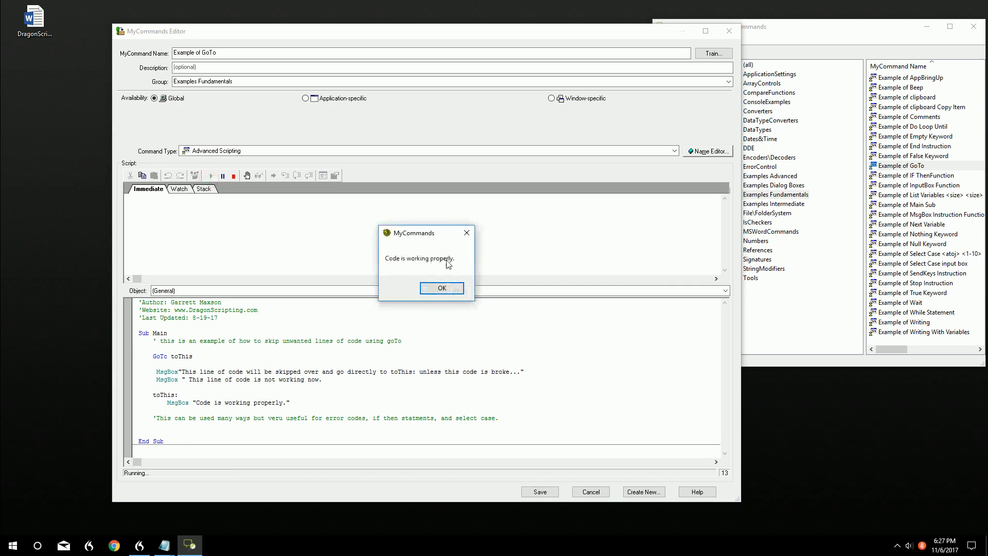
{"action": "left_click", "coordinate": [442, 288]}
{"action": "type", "text": "'"}
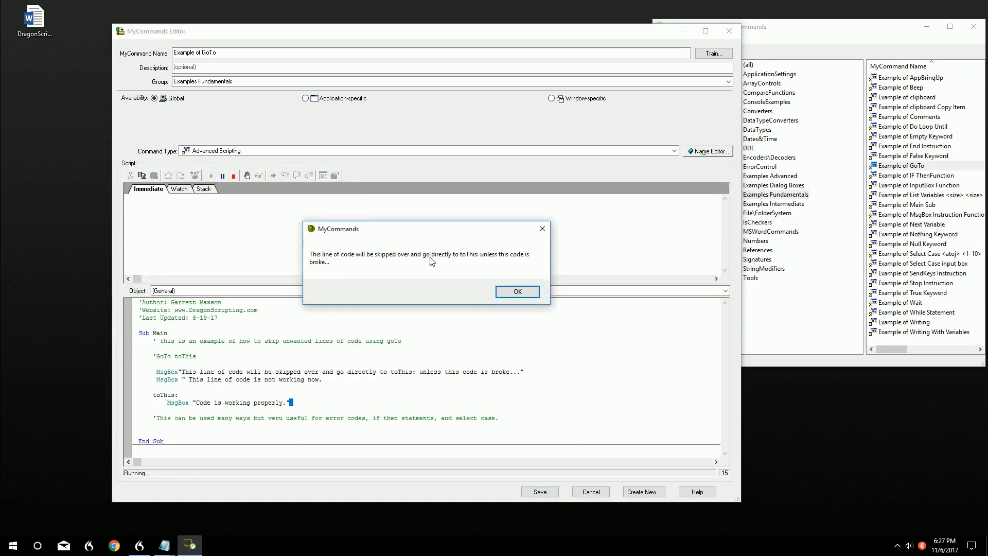
{"action": "left_click", "coordinate": [516, 292]}
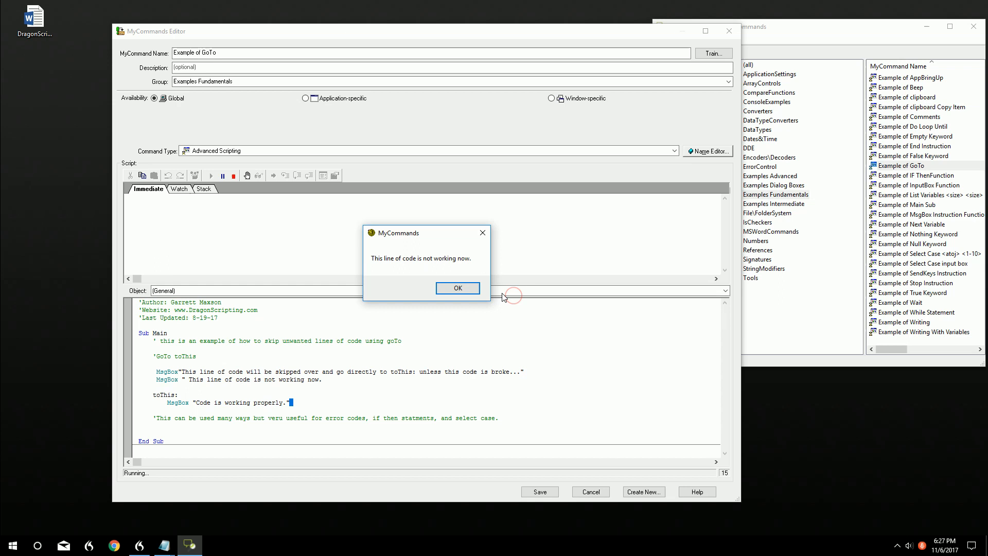
{"action": "left_click", "coordinate": [457, 288]}
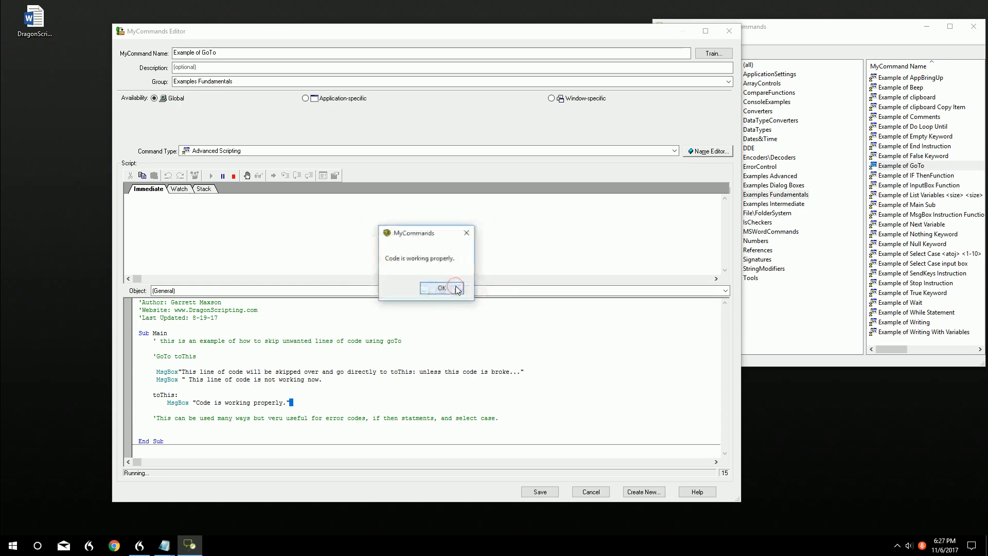
{"action": "left_click", "coordinate": [441, 289]}
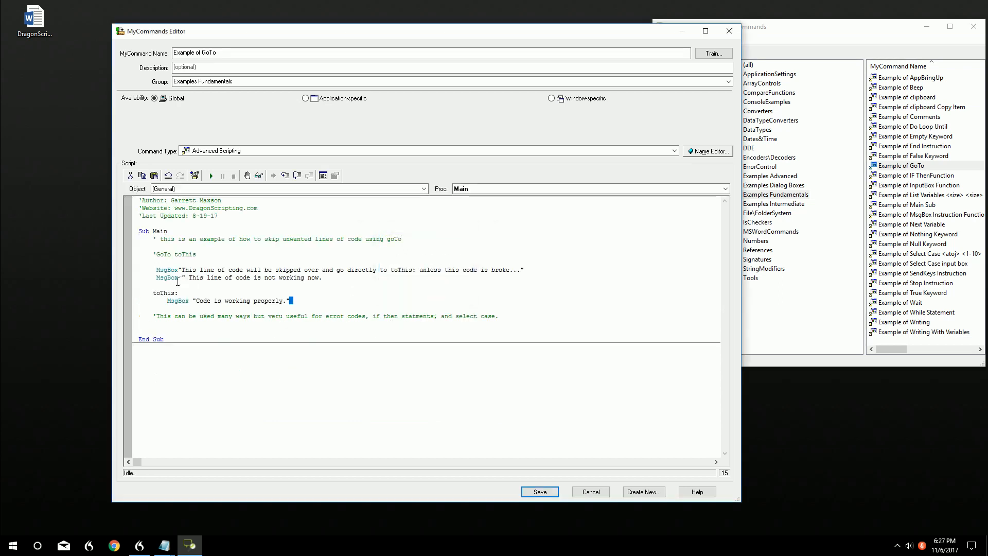
Uncomment GoTo toThis, set i = 1, and add If i = 1 Then / Else / End If.
{"action": "double_click", "coordinate": [275, 300]}
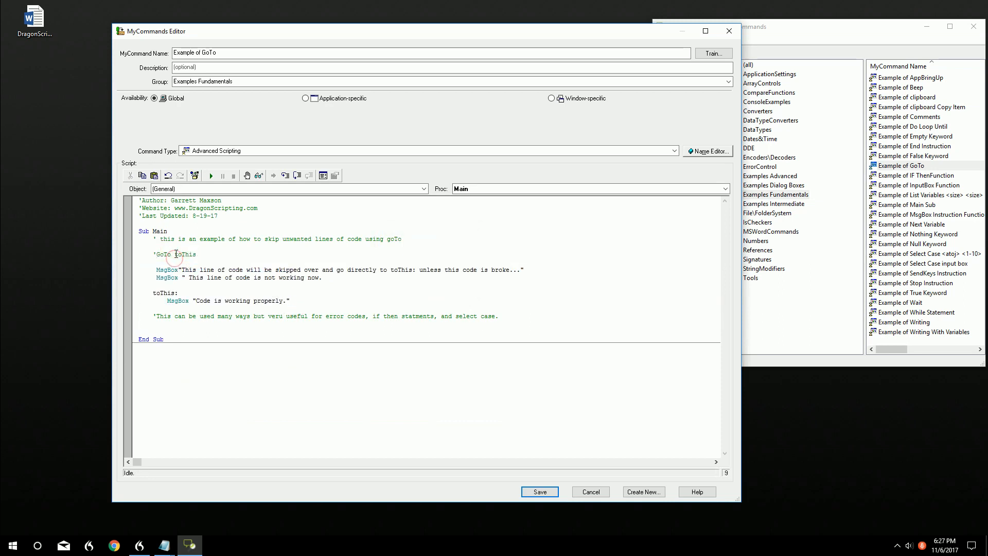
{"action": "left_click_drag", "start_coordinate": [179, 269], "coordinate": [322, 277]}
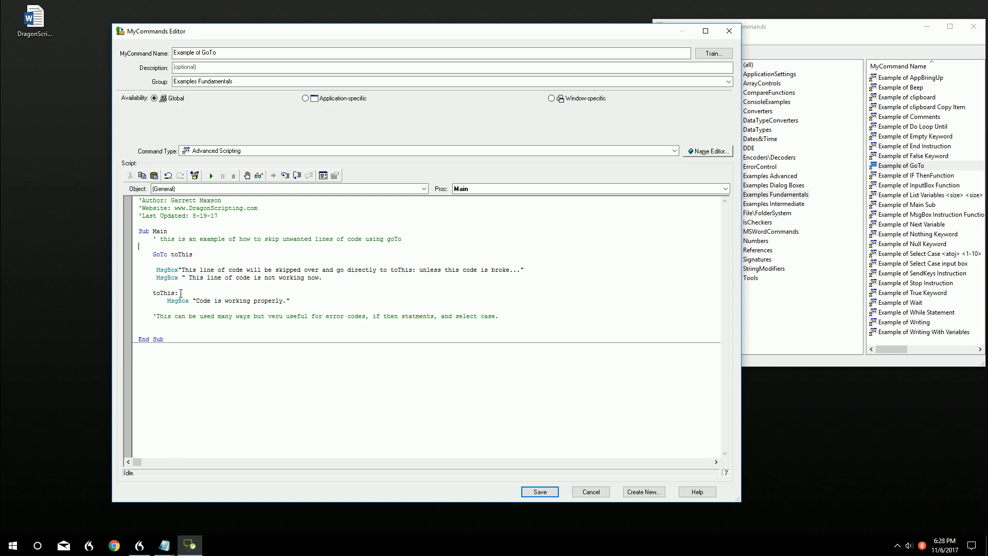
{"action": "left_click_drag", "start_coordinate": [129, 292], "coordinate": [290, 300]}
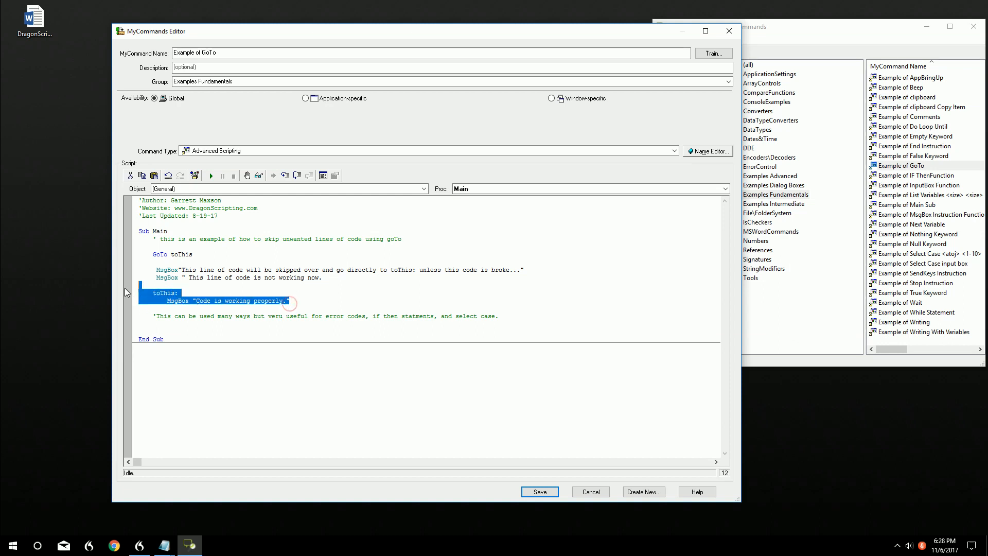
{"action": "left_click", "coordinate": [199, 255]}
{"action": "type", "text": "i = 1"}
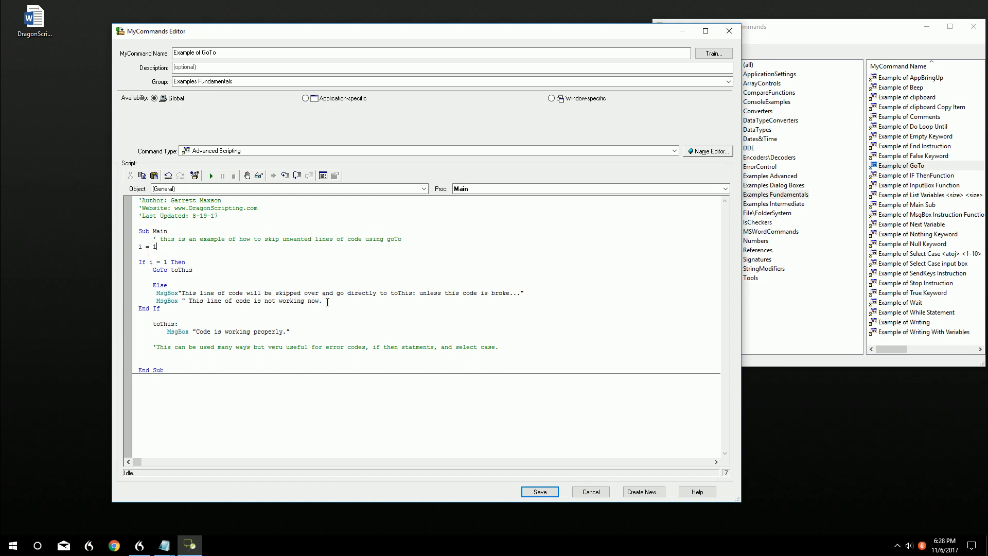
Add GoTo endofcommand under Else and an endofcommand: label before End Sub, then run.
{"action": "left_click_drag", "start_coordinate": [153, 292], "coordinate": [321, 300]}
{"action": "type", "text": "g"}
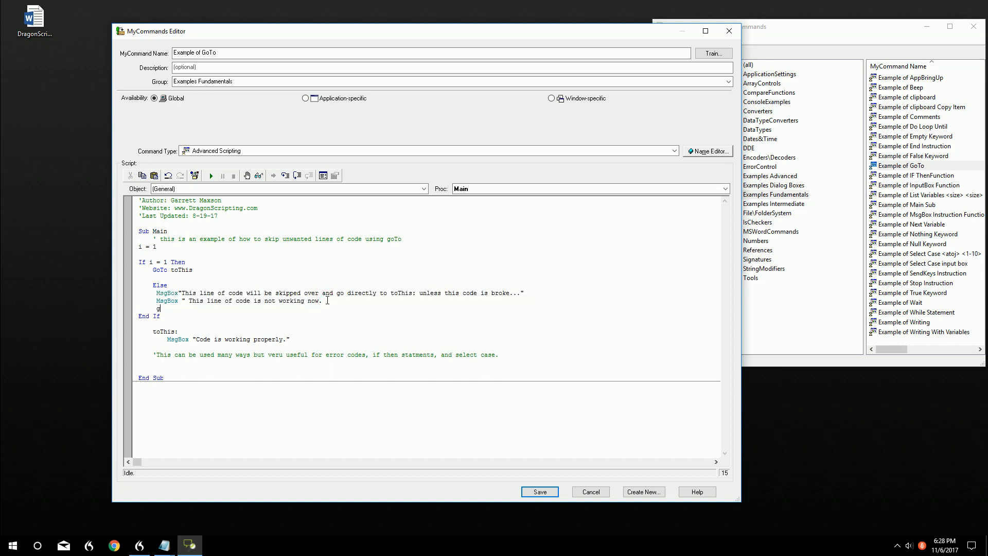
{"action": "type", "text": "oto"}
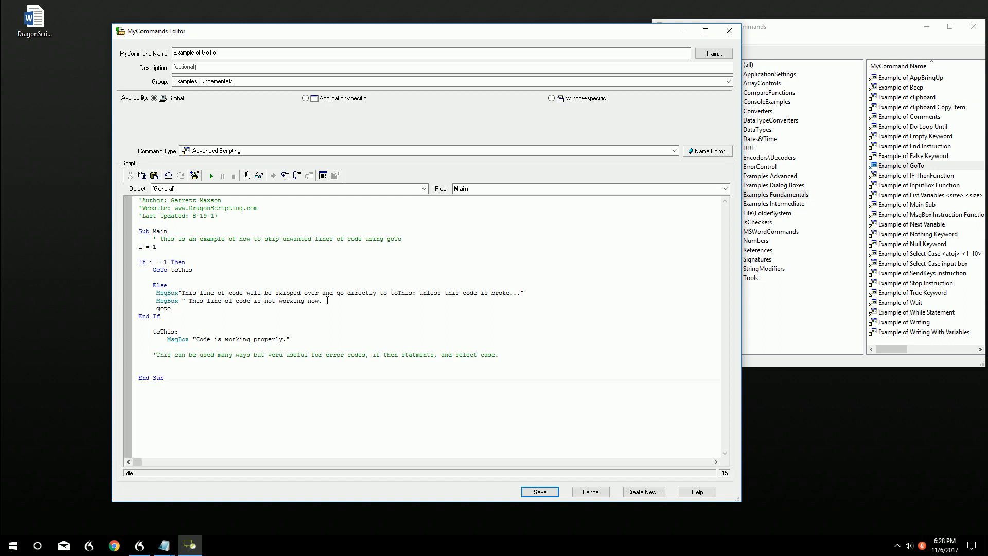
{"action": "type", "text": "end"}
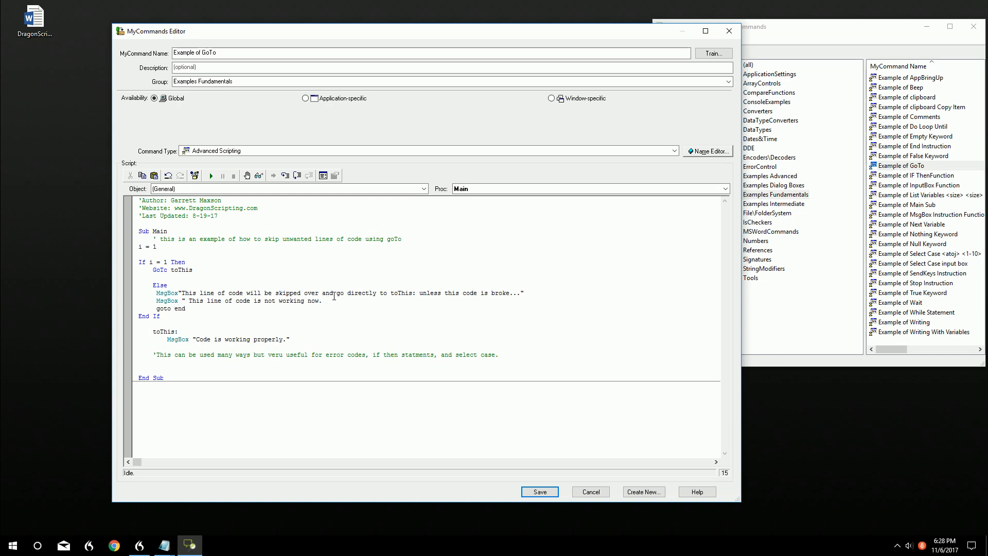
{"action": "type", "text": "ofcommand"}
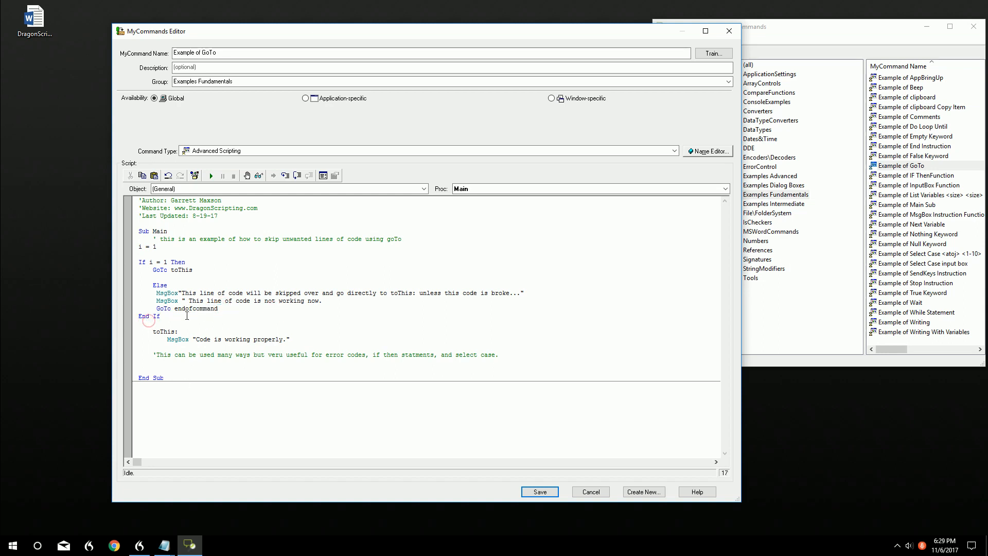
{"action": "double_click", "coordinate": [194, 308]}
{"action": "type", "text": "endofcommand:"}
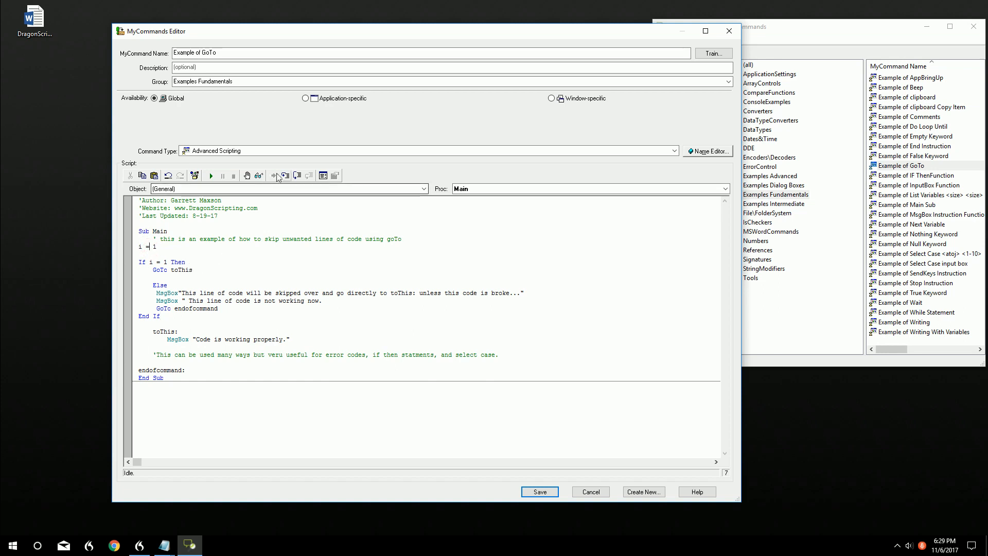
{"action": "left_click", "coordinate": [211, 175]}
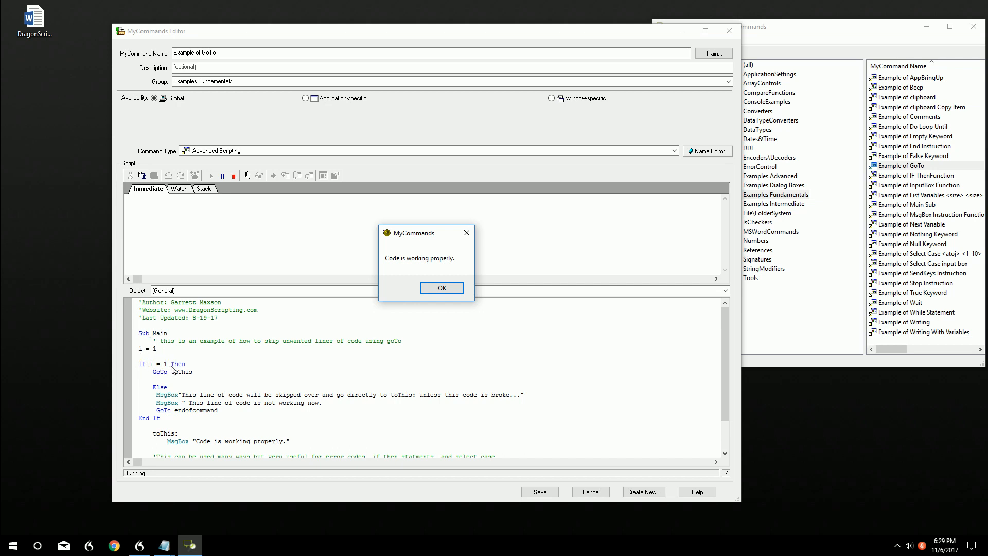
{"action": "mouse_move", "coordinate": [167, 393]}
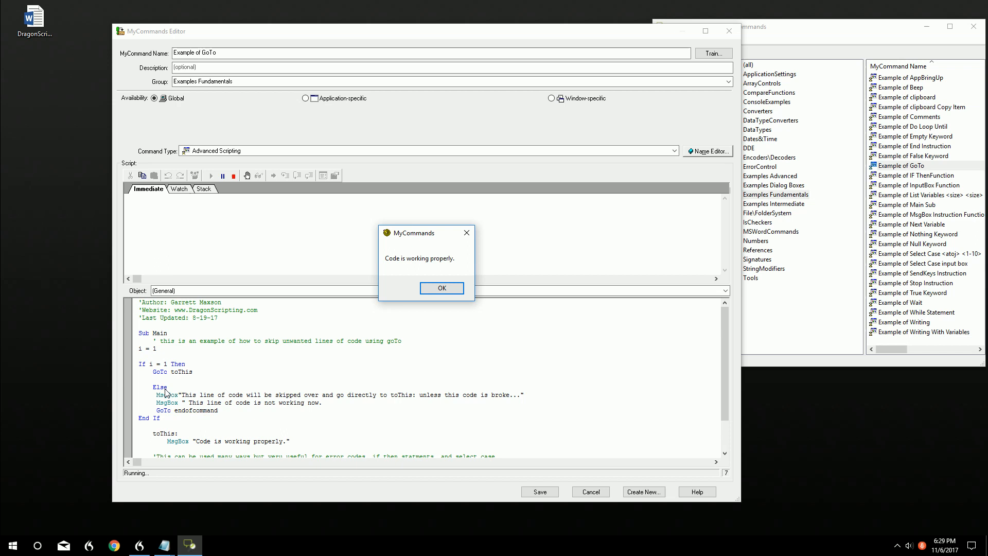
{"action": "mouse_move", "coordinate": [173, 449]}
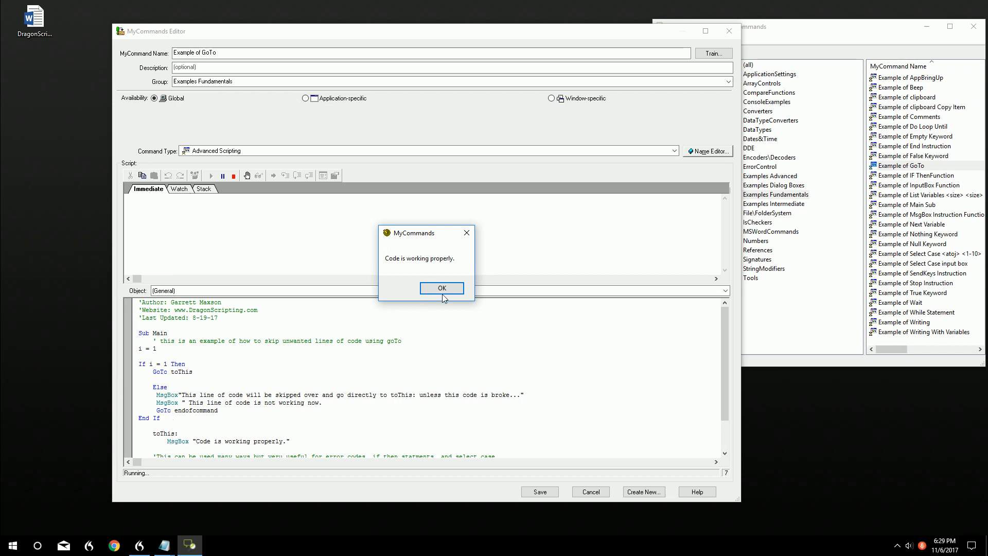
Dismiss the 'Code is working properly' message to end the i = 1 run.
{"action": "left_click", "coordinate": [442, 288]}
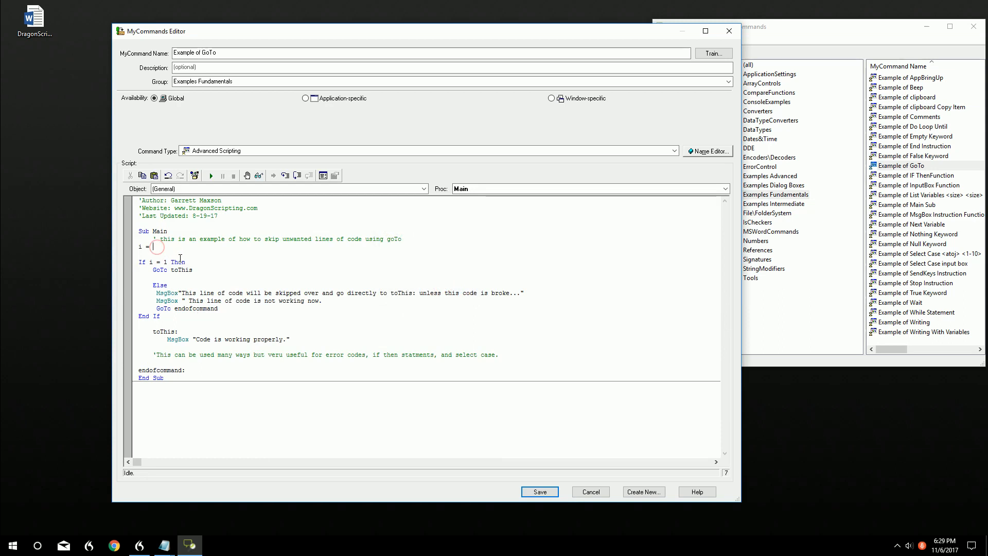
Change the assignment to i = 12 and run the script again.
{"action": "type", "text": "2"}
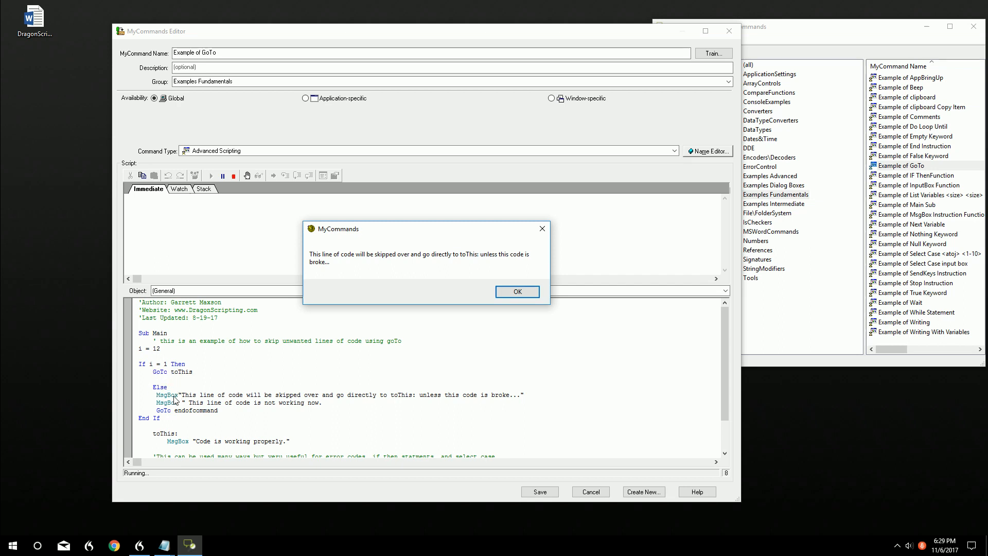
Dismiss the skipped-line and not-working messages, then deselect the endofcommand label.
{"action": "left_click", "coordinate": [517, 291]}
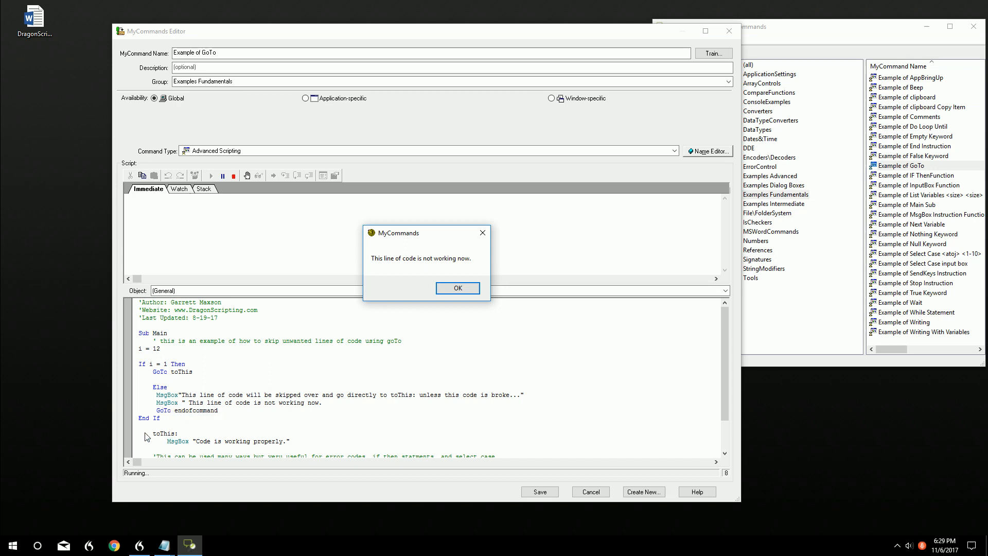
{"action": "mouse_move", "coordinate": [427, 307]}
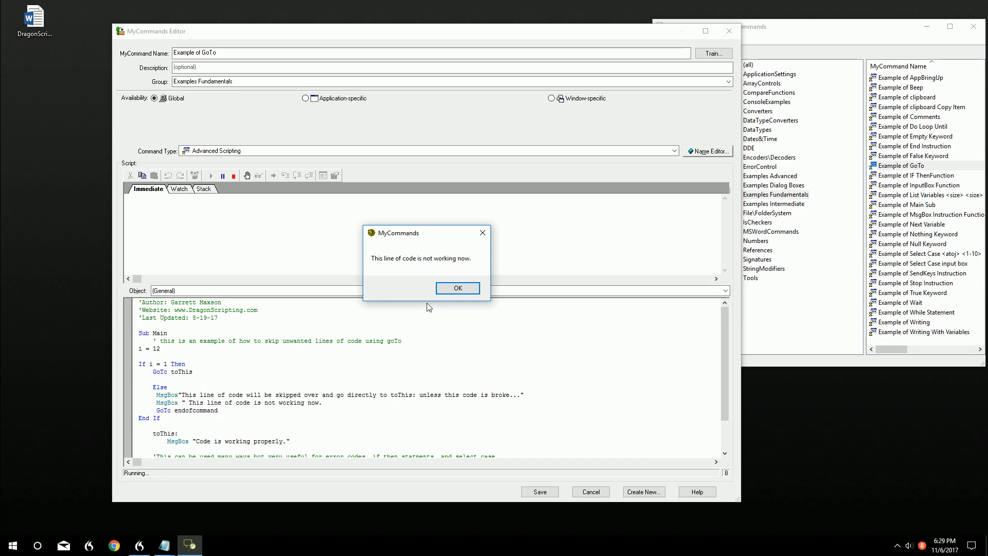
{"action": "left_click", "coordinate": [457, 289]}
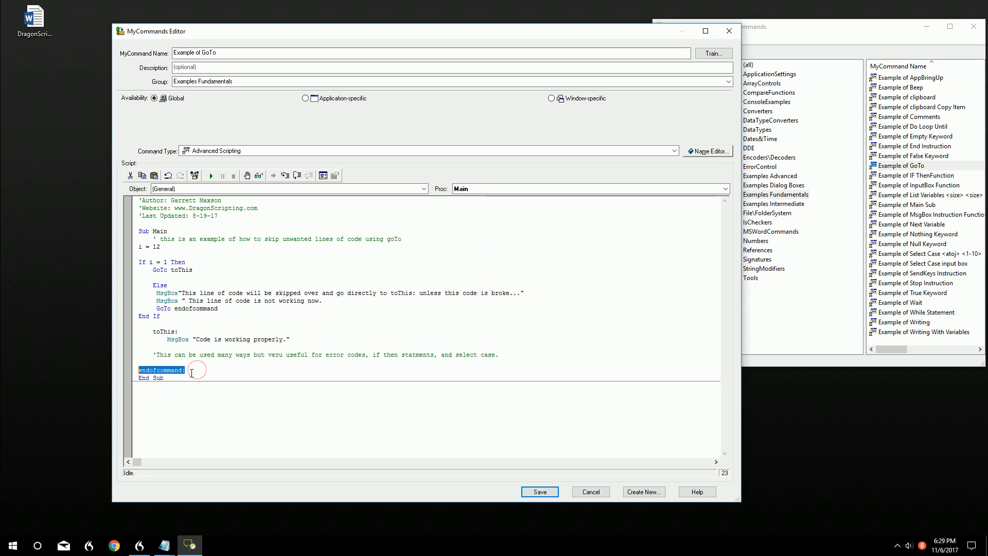
{"action": "left_click", "coordinate": [189, 370]}
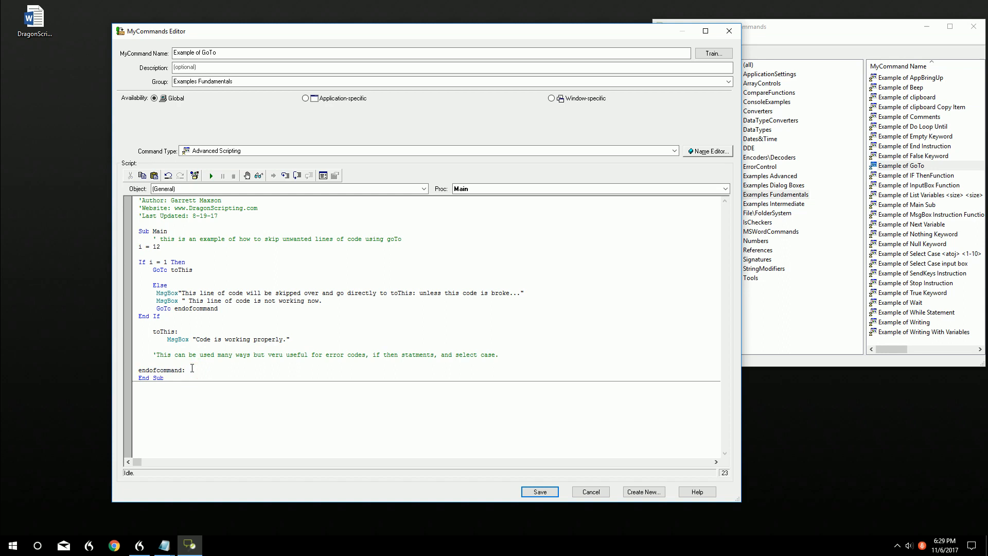